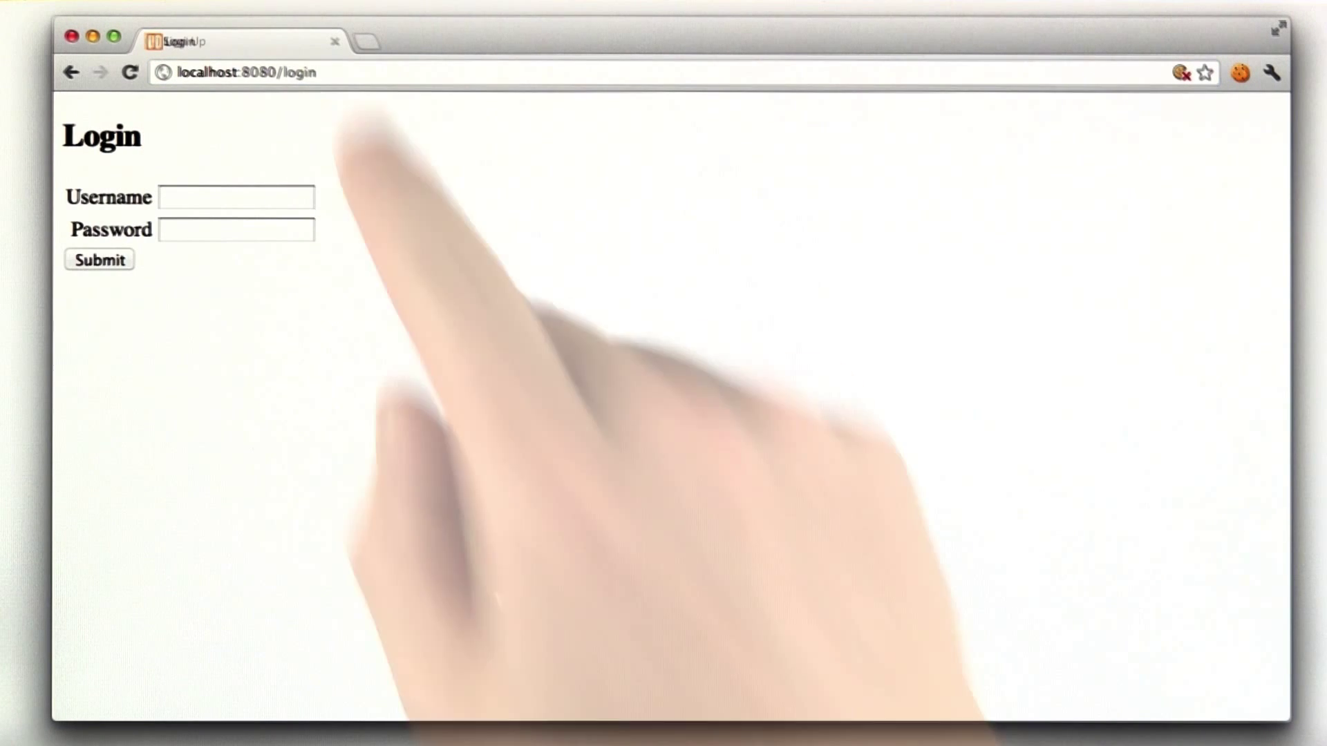
Submit a made-up username and password, get Invalid login, then submit different credentials.
click(235, 197)
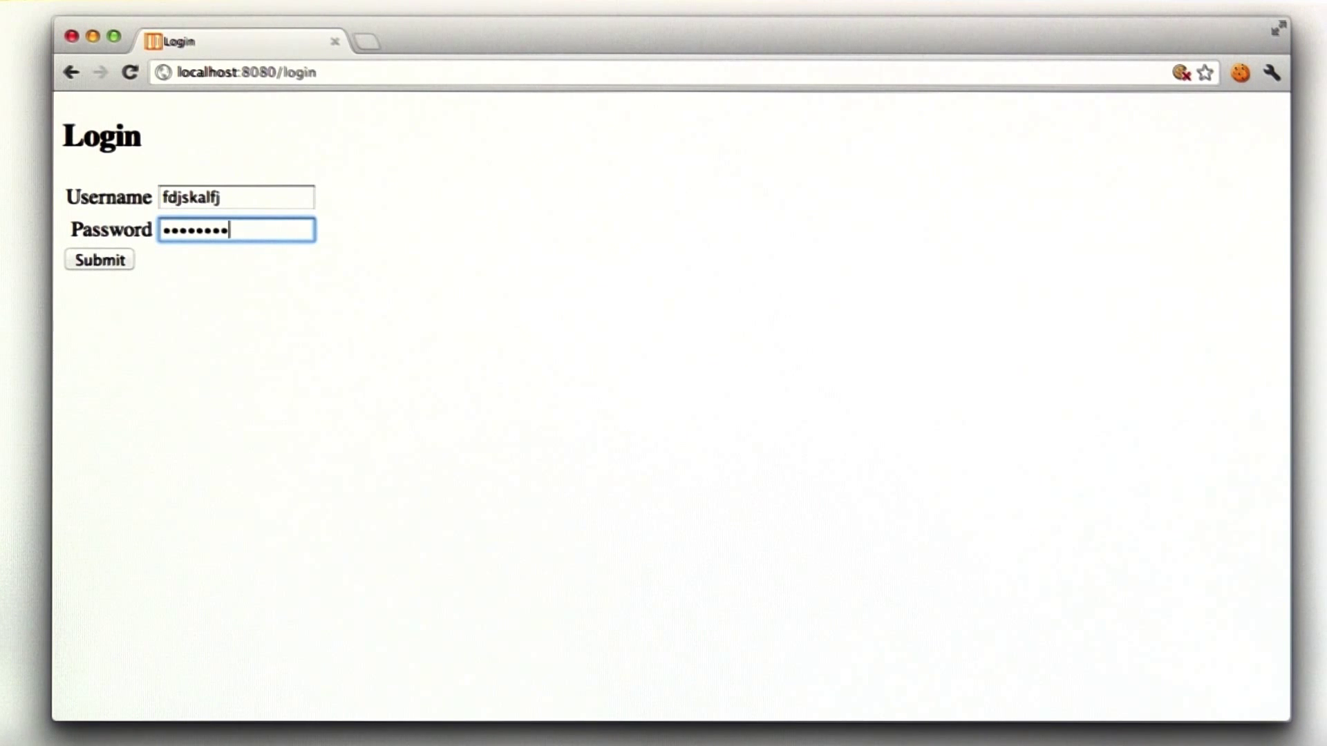
click(99, 259)
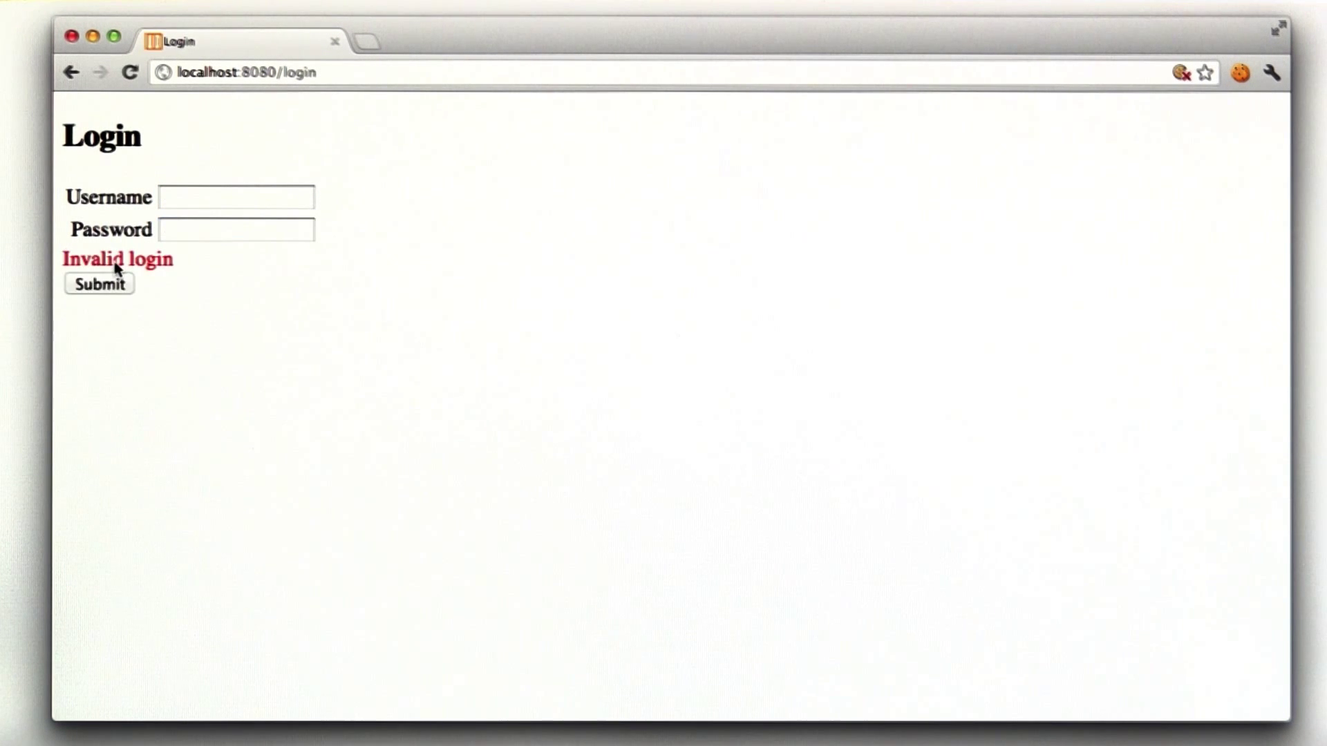
text(spez)
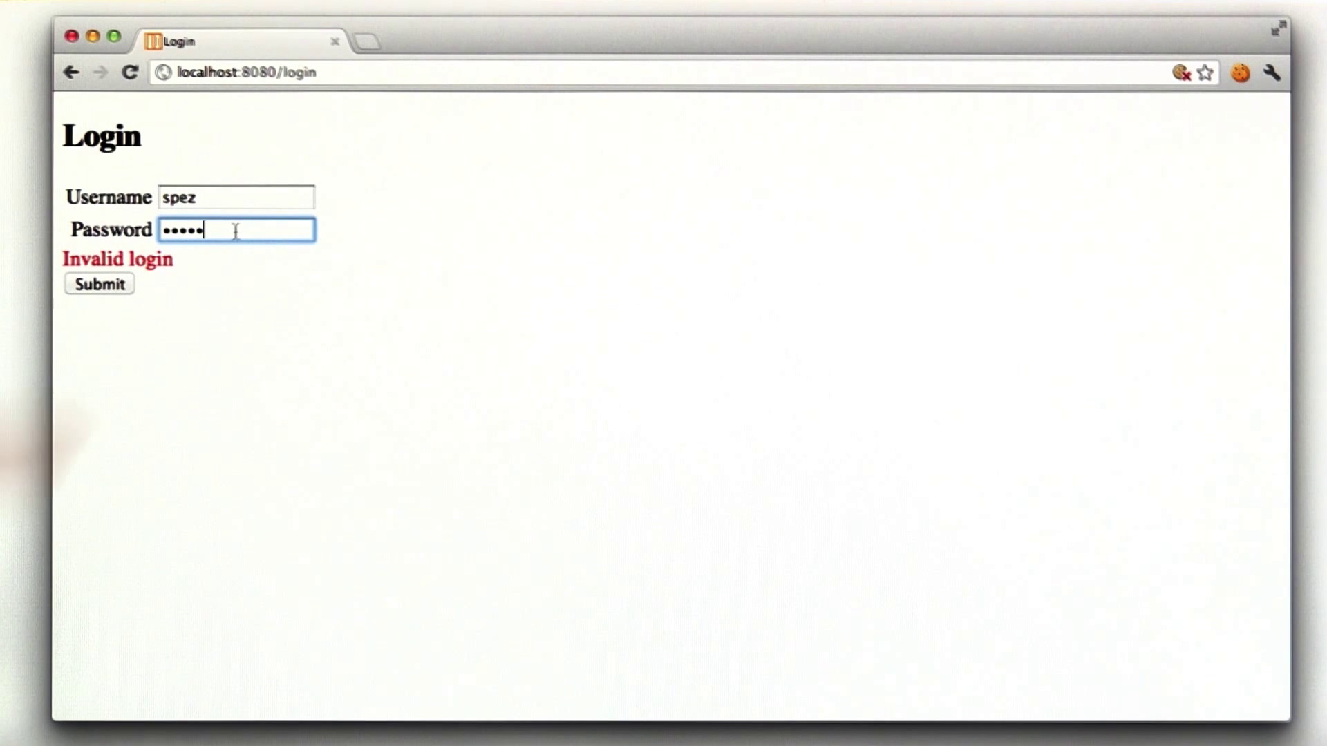
click(98, 283)
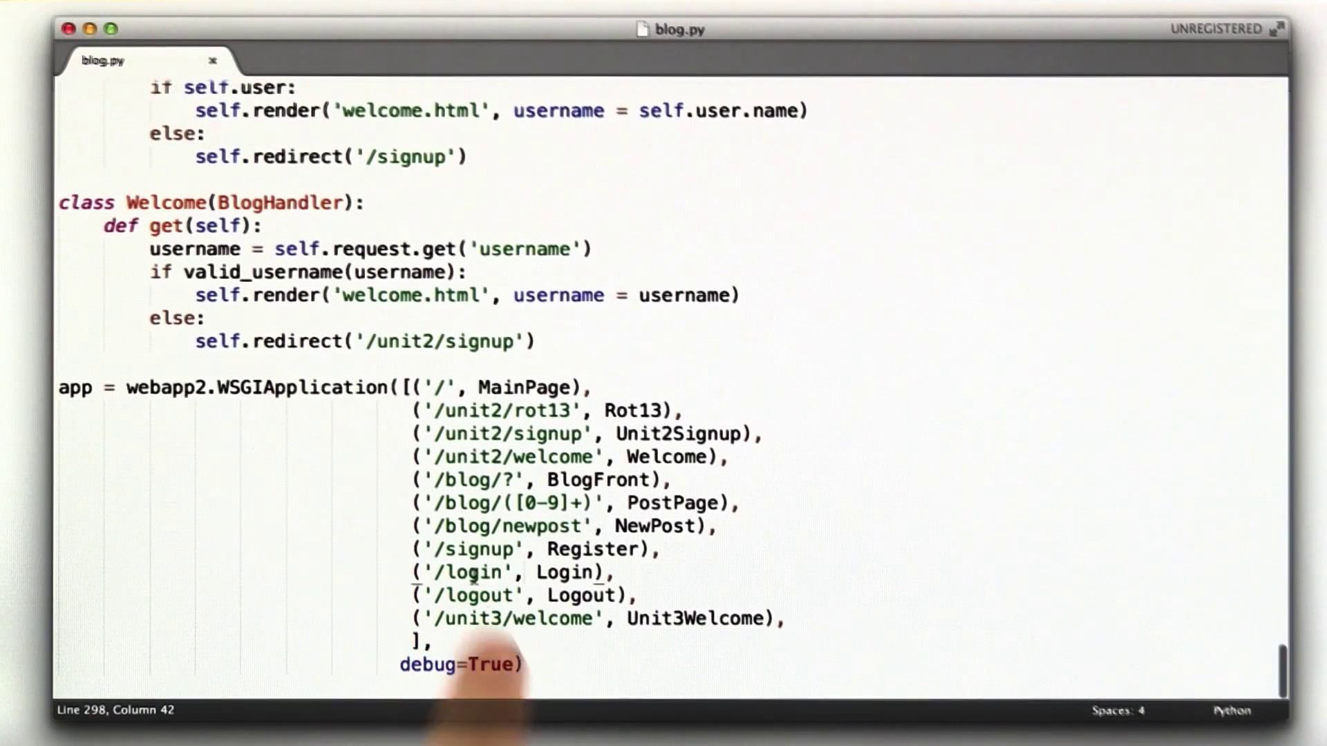
double_click(472, 572)
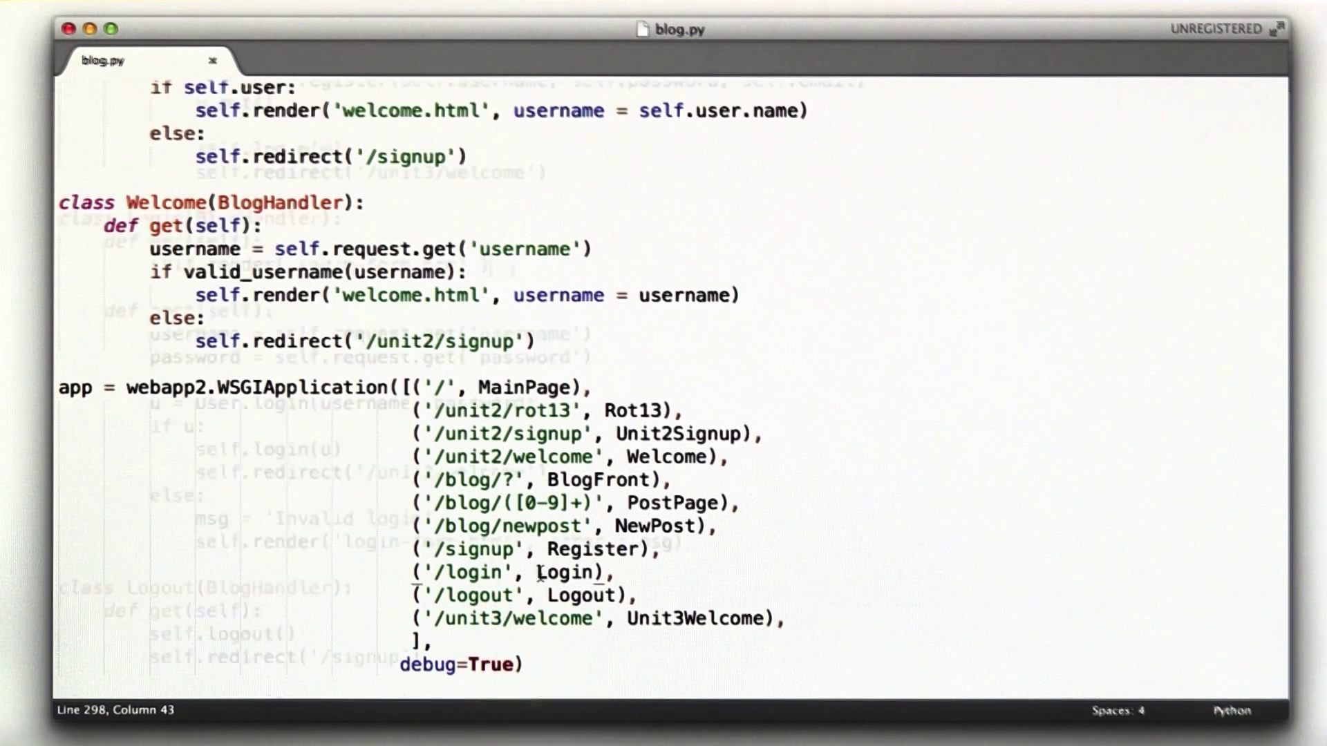
Scroll up to class Login(BlogHandler) and highlight the u check after the login call.
scroll(up, 3)
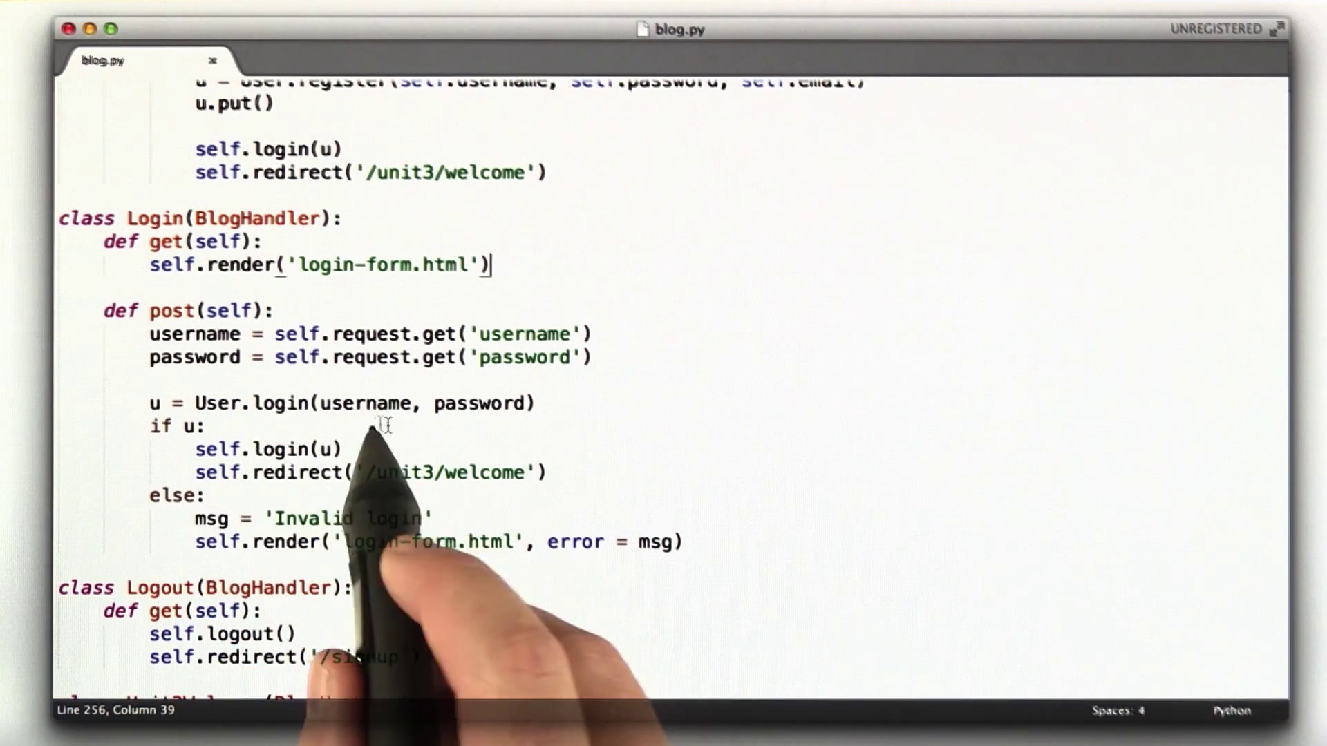
mouse_move(456, 415)
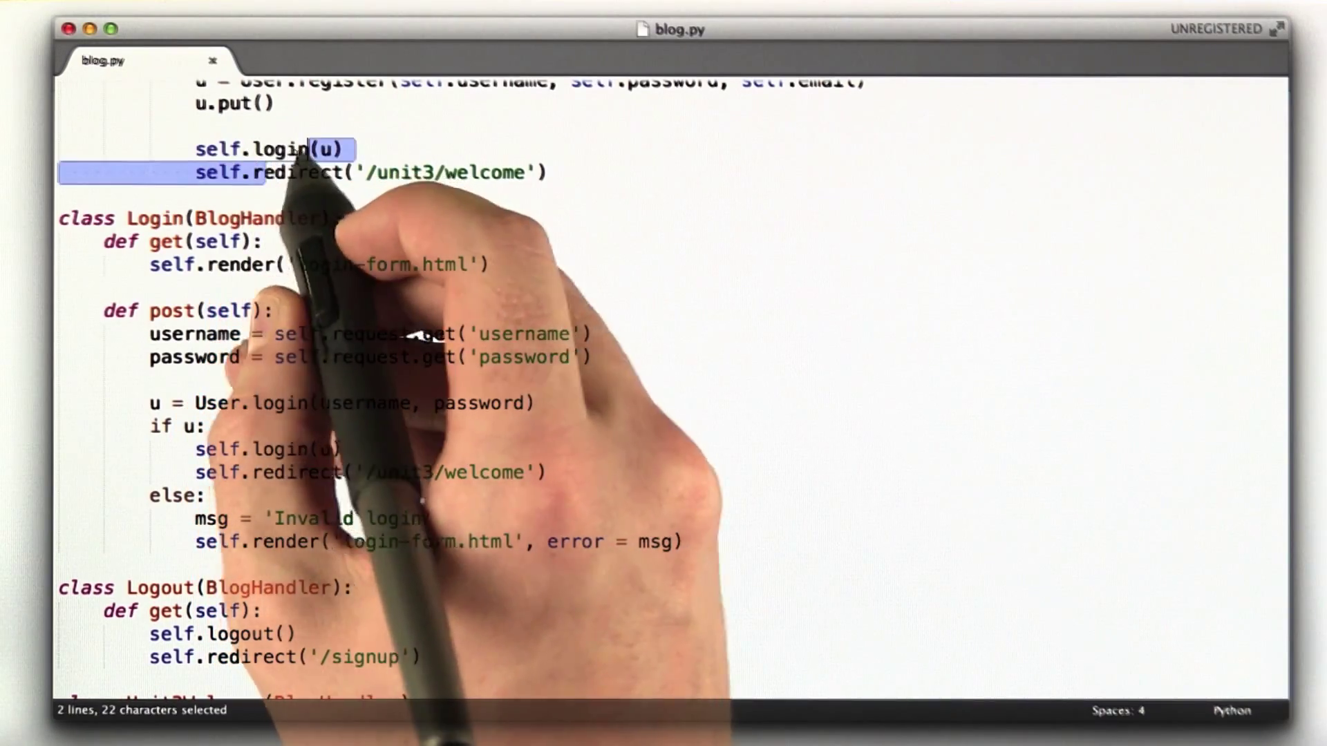
click(329, 172)
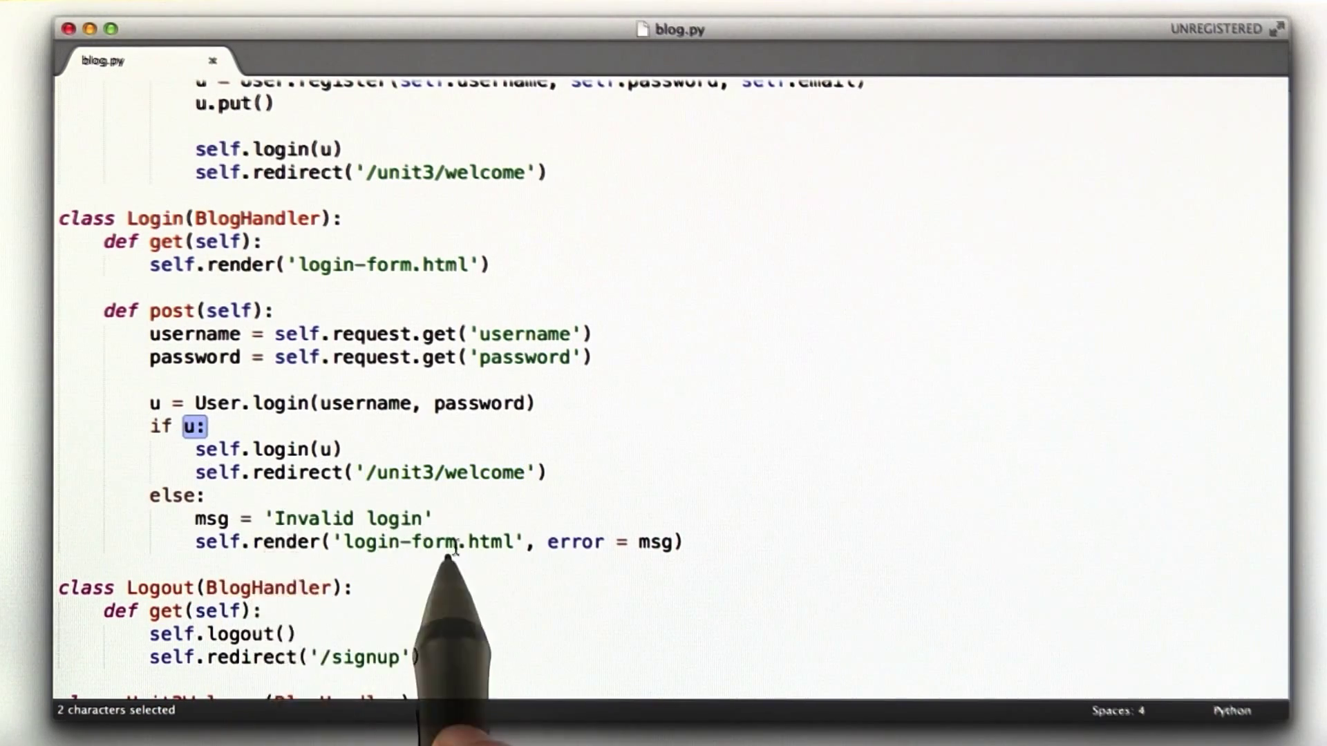
mouse_move(410, 516)
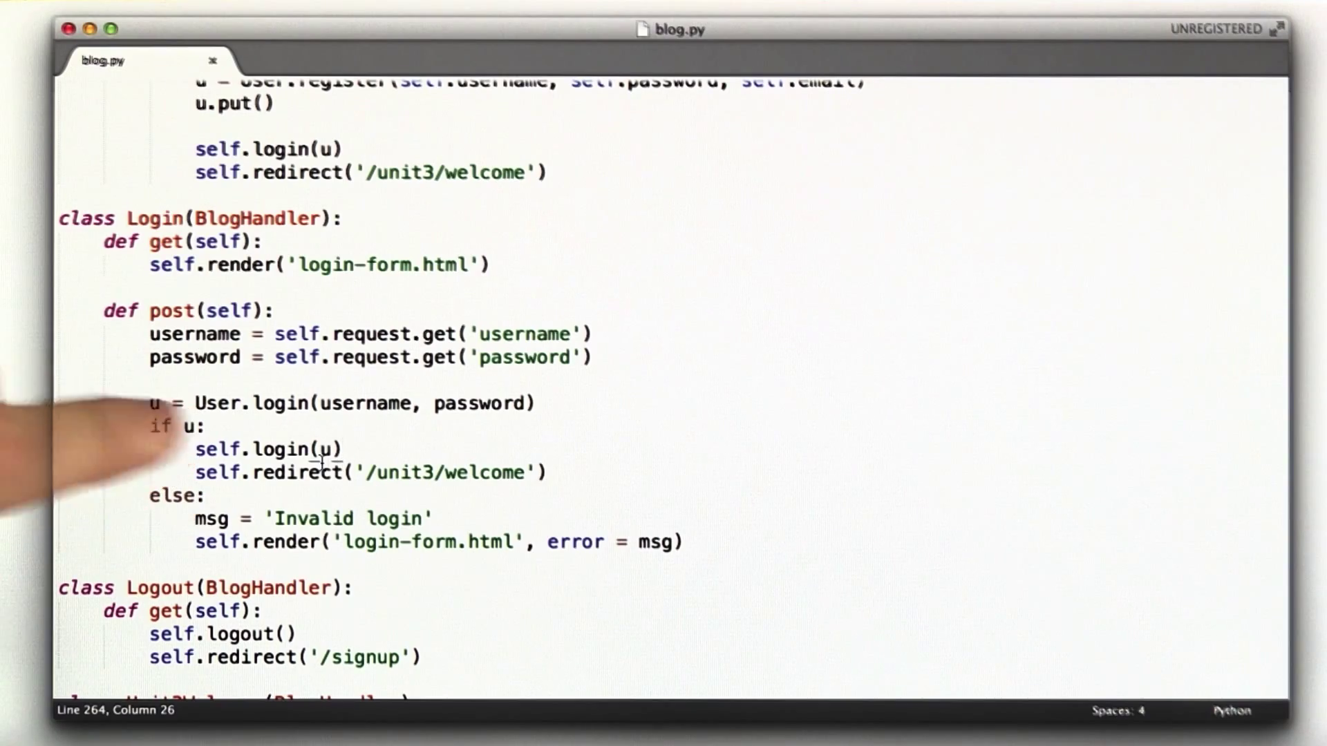
scroll(up, 3)
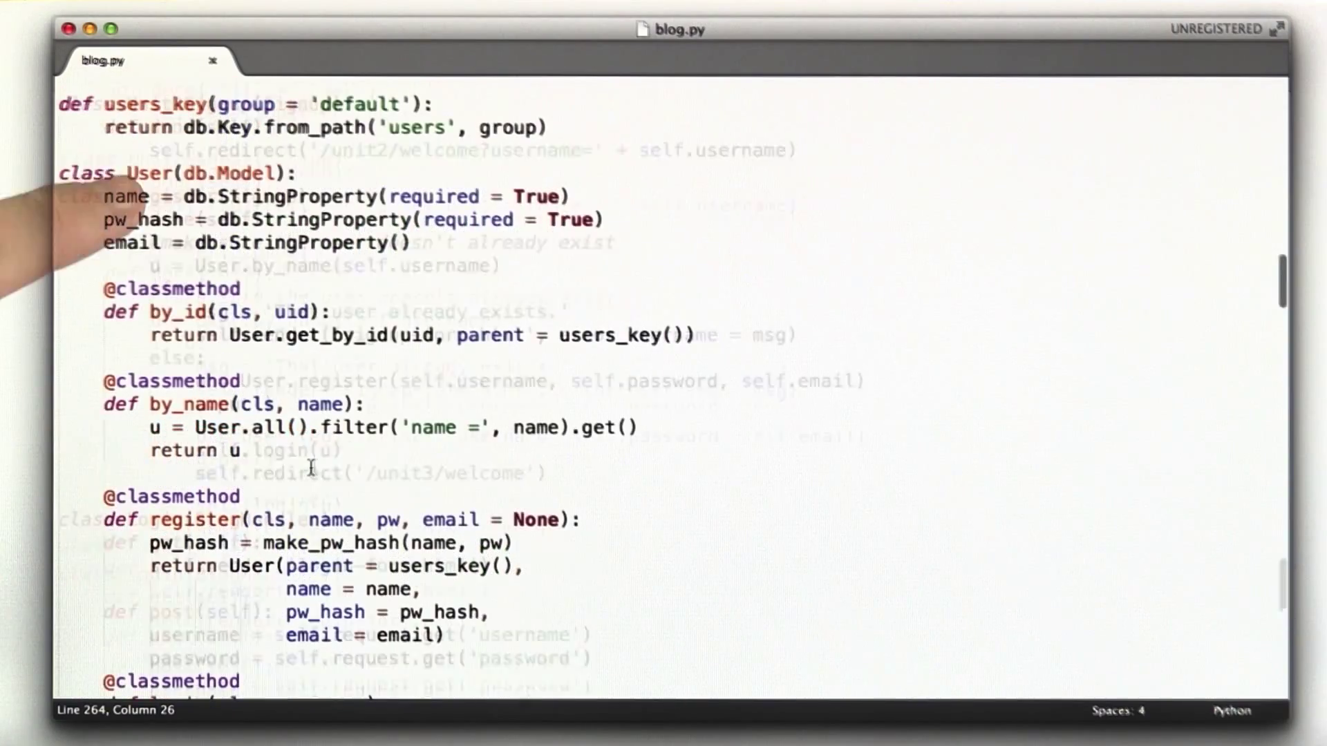
Scroll to User's login classmethod and highlight the variable u and its returned value.
scroll(down, 3)
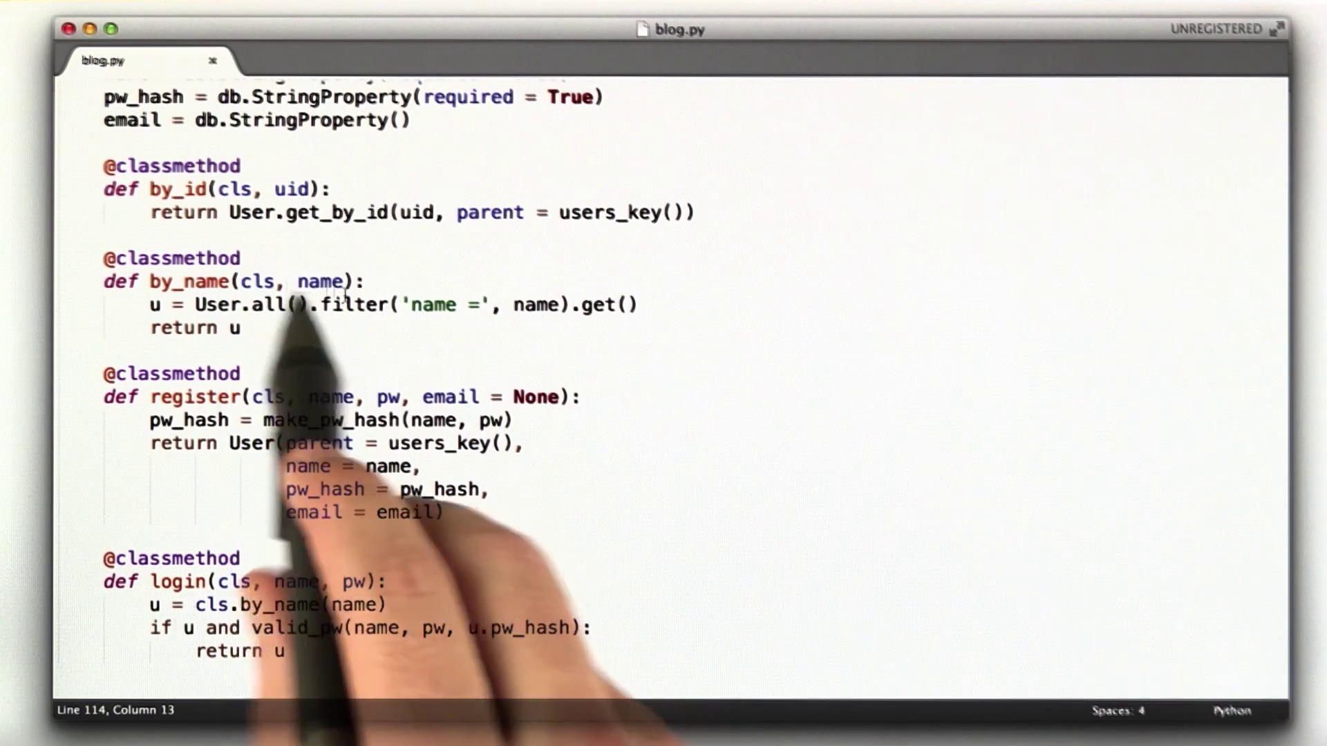
mouse_move(263, 550)
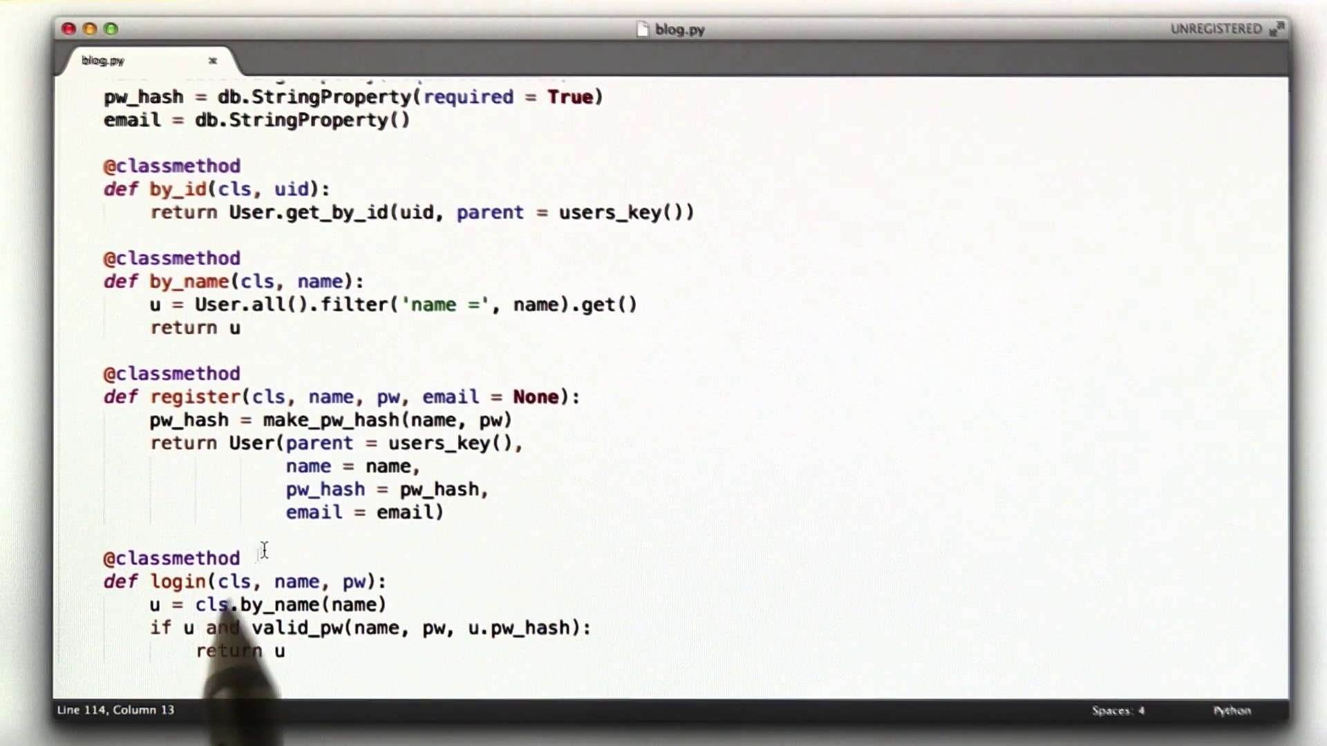
double_click(187, 628)
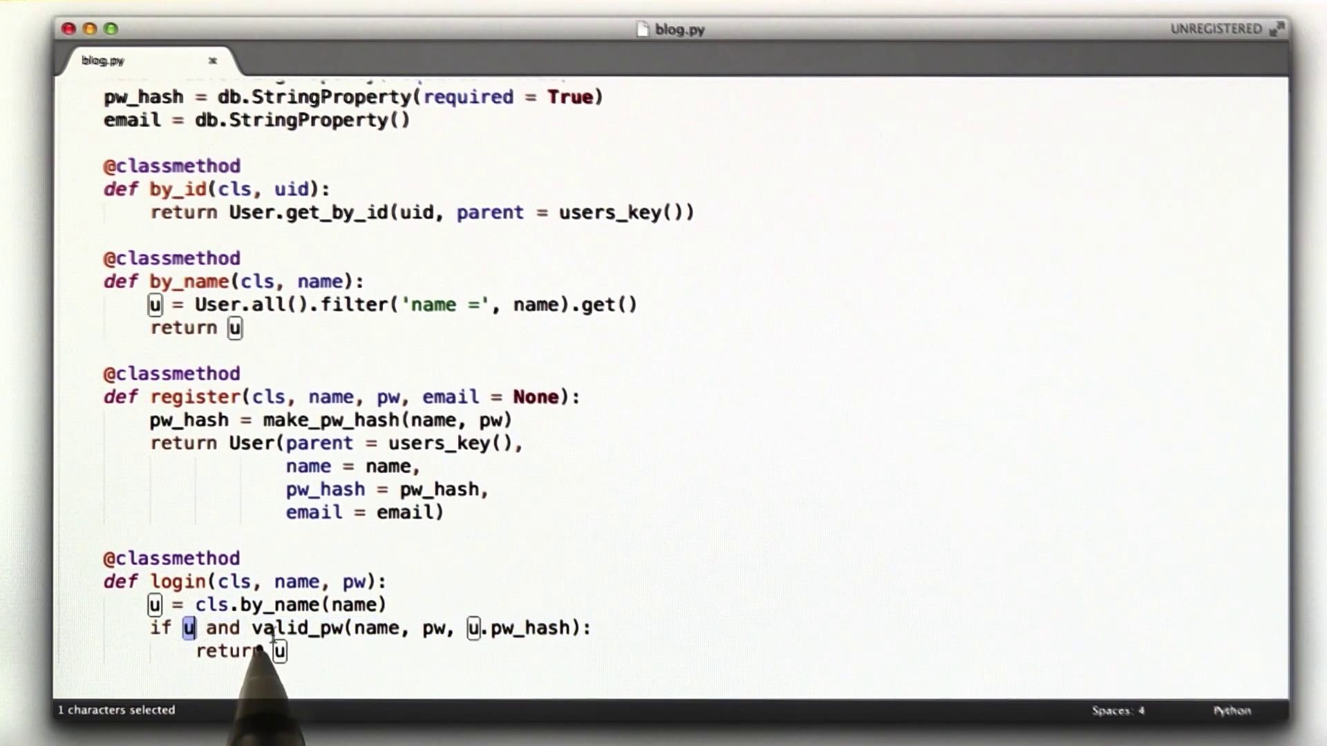
double_click(309, 628)
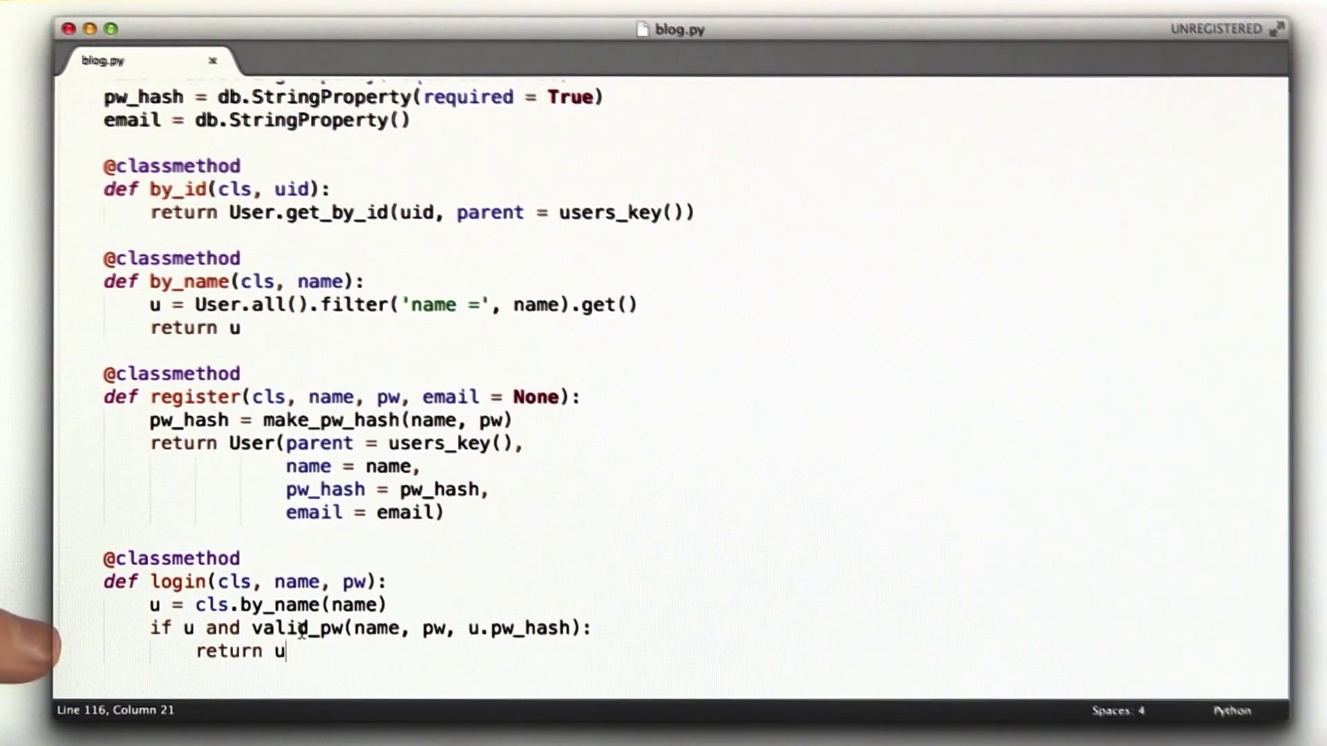
In BlogHandler's login, highlight the cookie call and user.key().id(), then scroll to initialize.
scroll(up, 3)
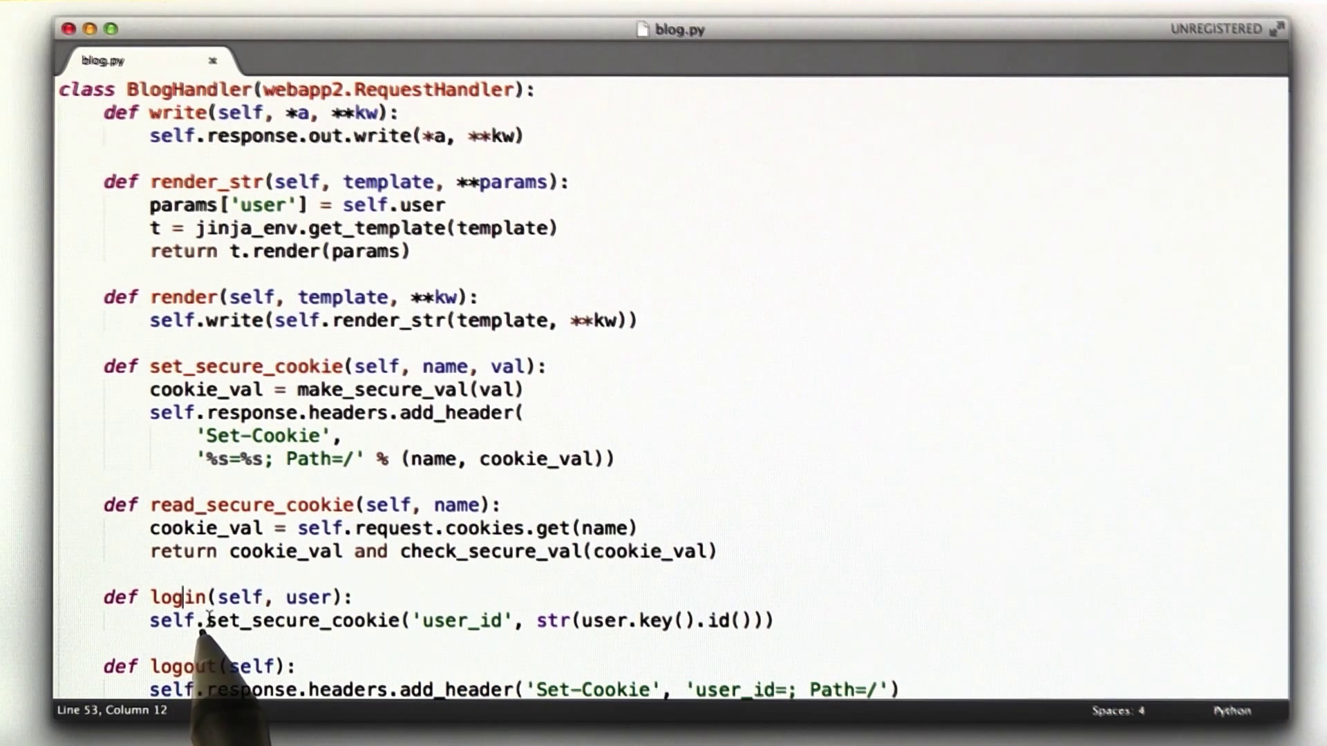
double_click(463, 621)
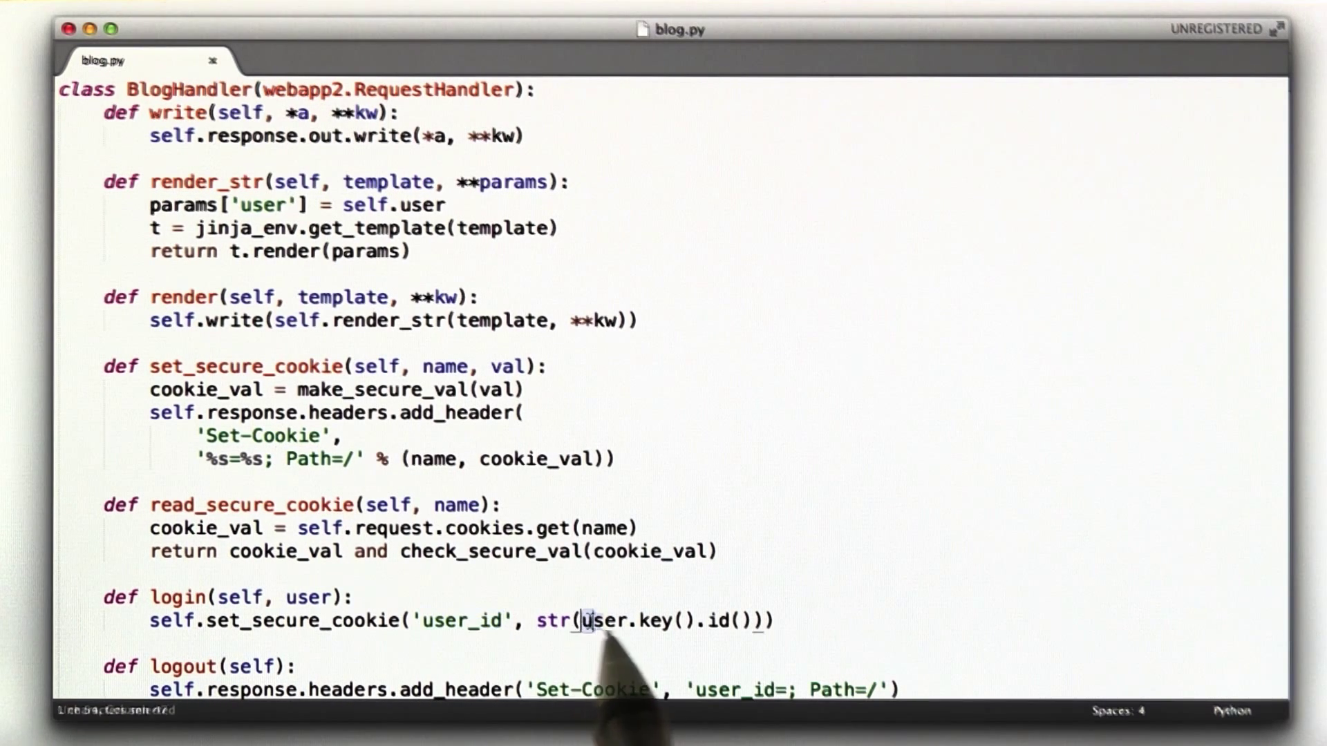
drag(584, 621, 757, 620)
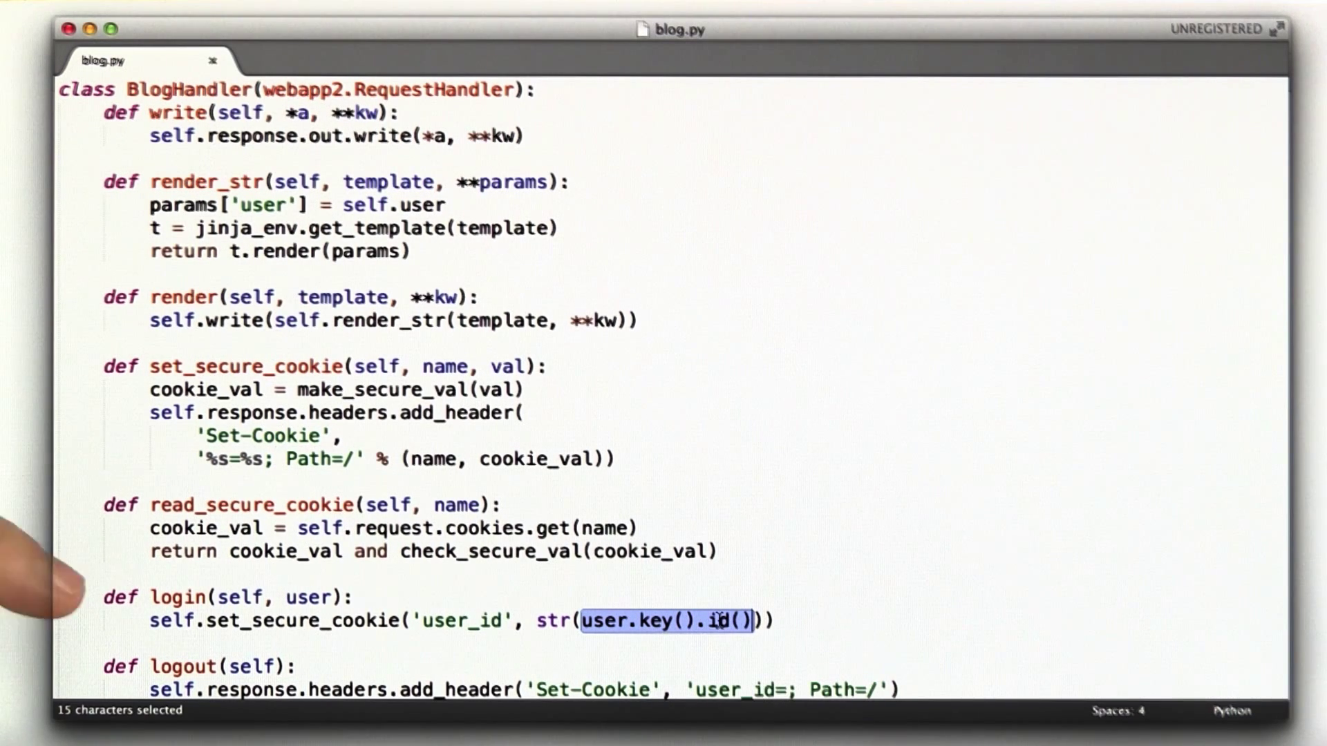
scroll(down, 3)
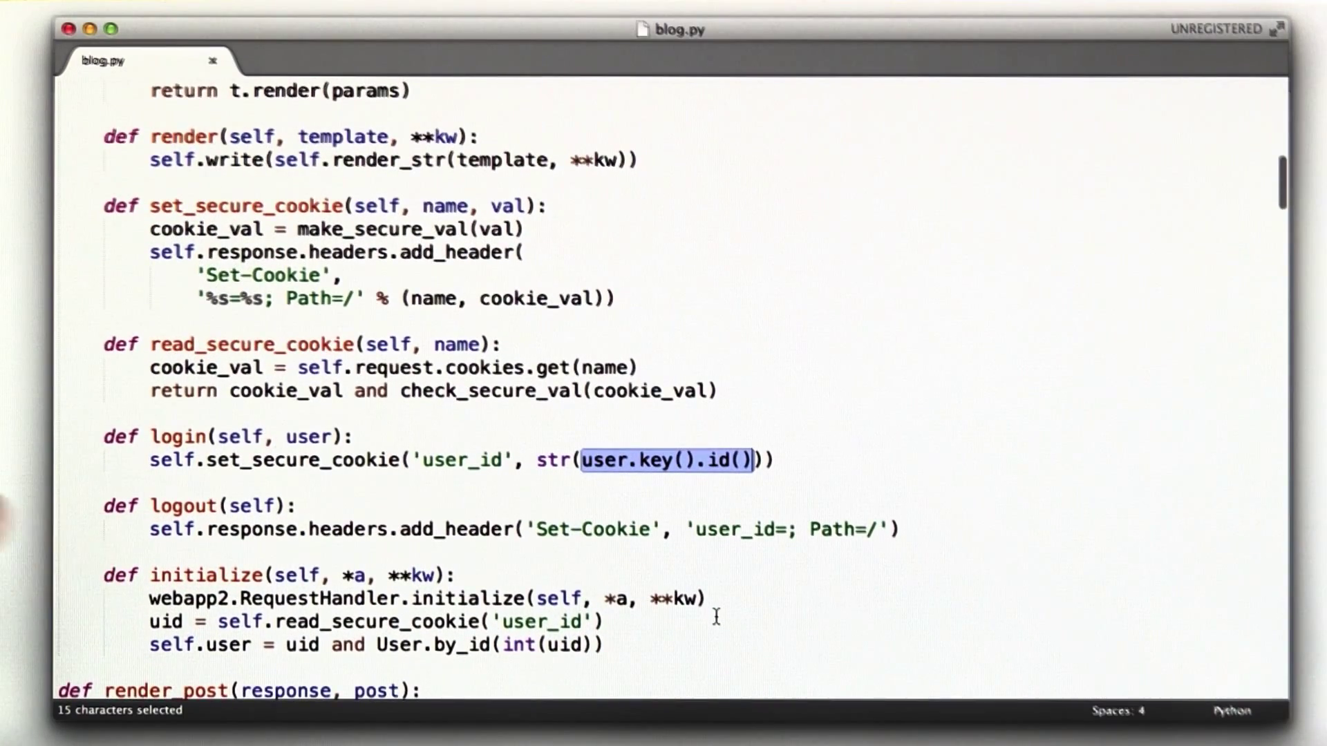